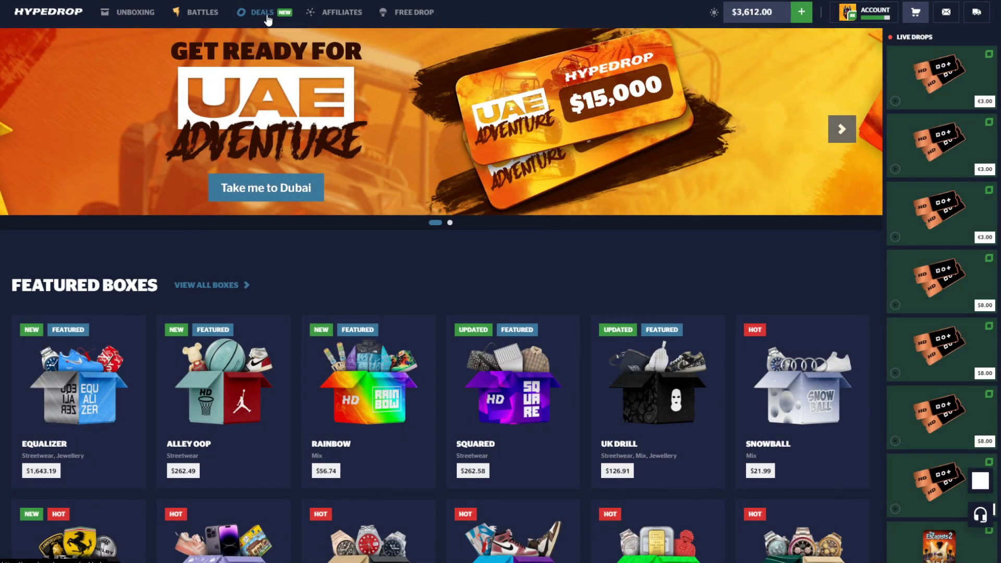
# Step: Spin a deal on the Blade 15 laptop from the Deals page, leaving $3,001.33
pyautogui.click(260, 11)
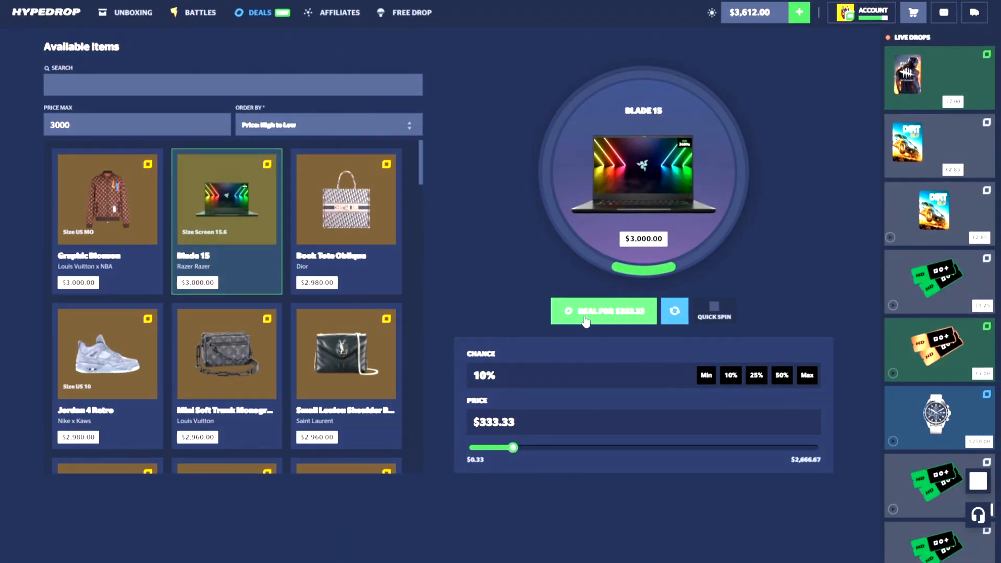
pyautogui.click(603, 311)
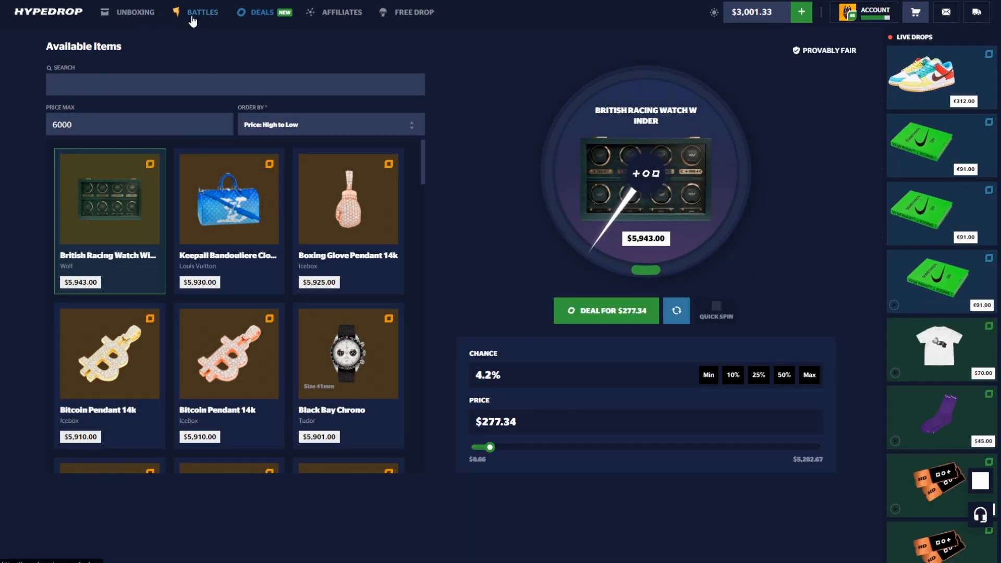
# Step: Create a six-box battle worth $2,978.50, fill seats with bots and win $3,560
pyautogui.click(202, 12)
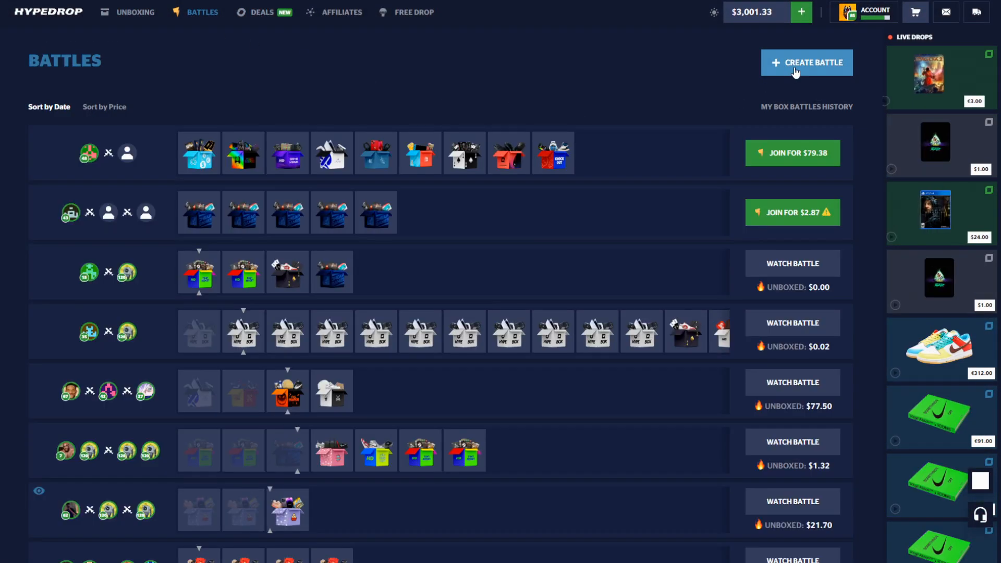
pyautogui.click(807, 63)
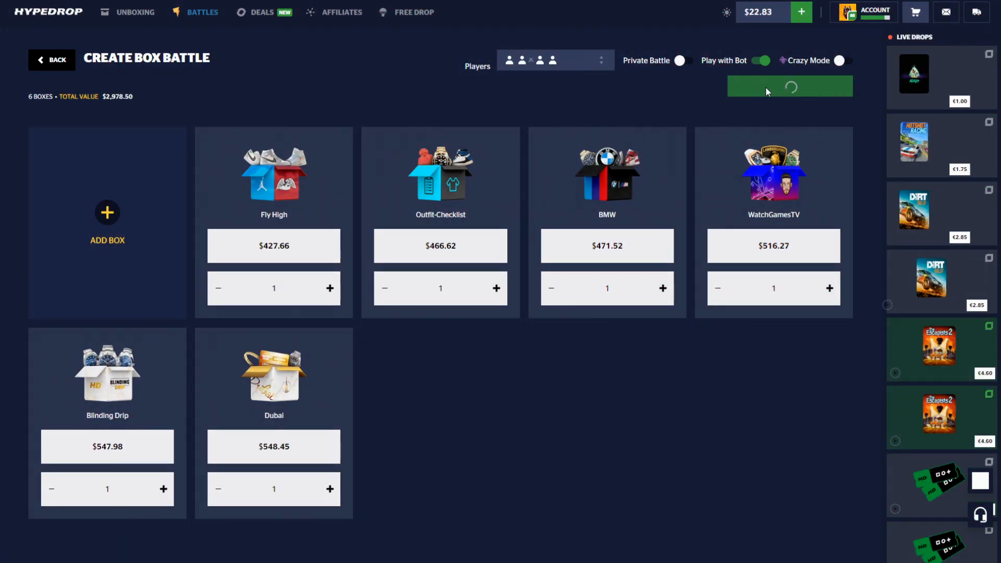
pyautogui.click(790, 86)
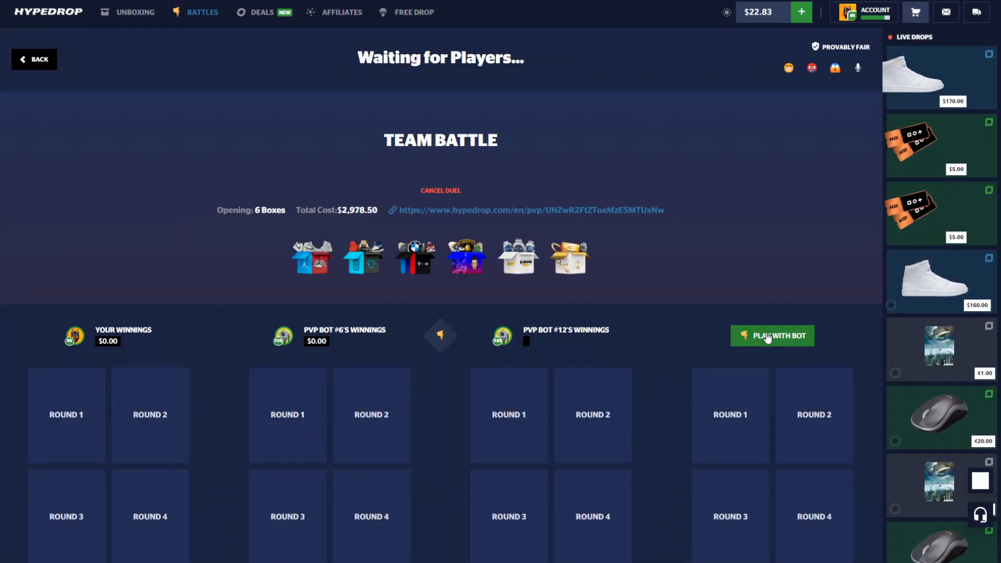
pyautogui.click(772, 336)
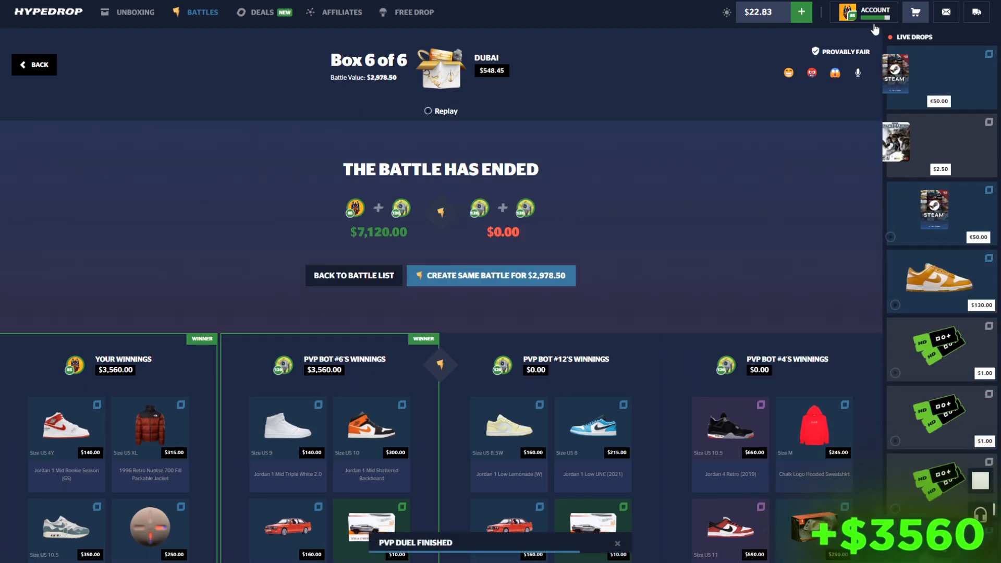
# Step: Sell the $3,560 cart item and set a $580 Blade 15 deal at 17.4%
pyautogui.click(913, 12)
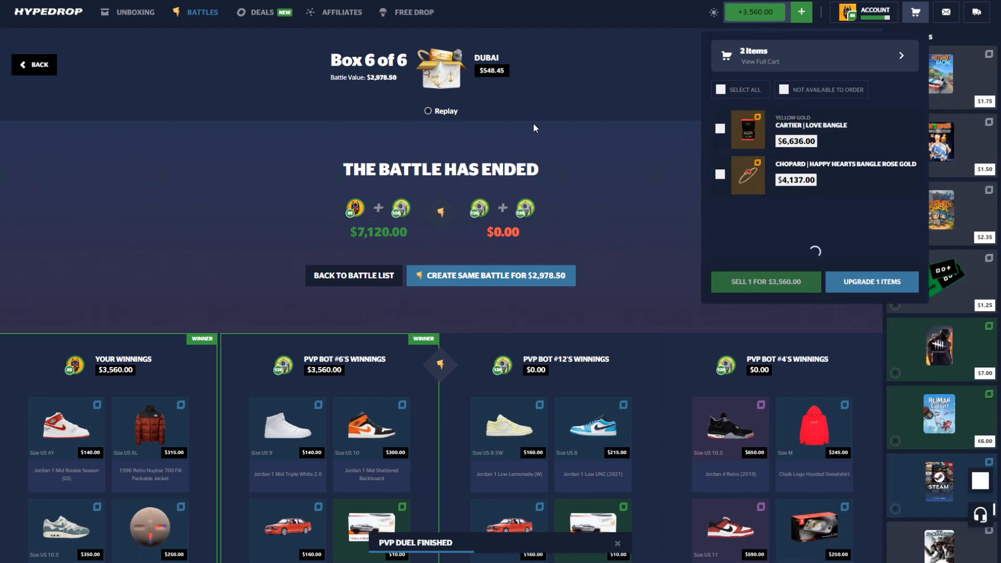
pyautogui.click(262, 12)
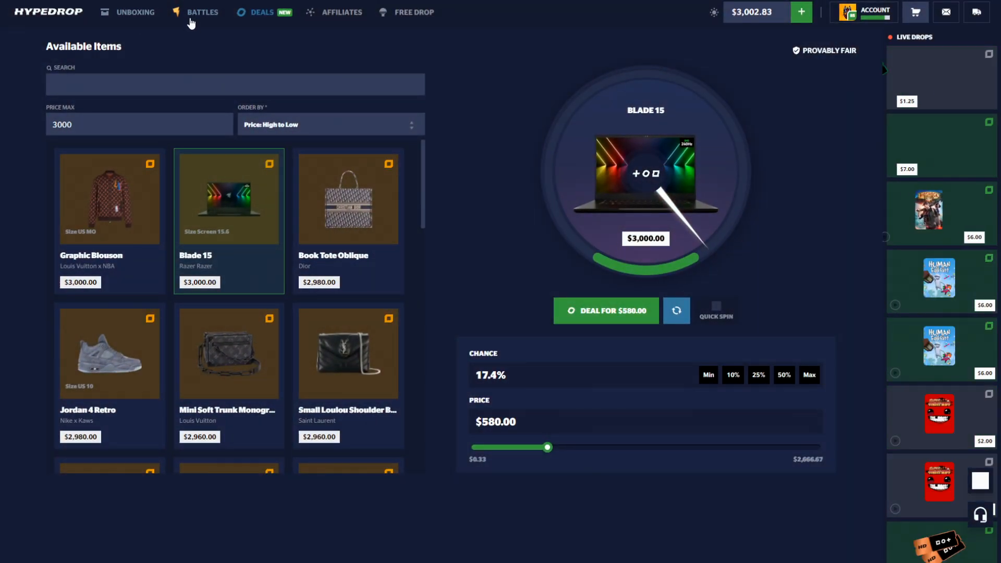
# Step: Run a three-box battle (Blinding Drip, Lamborghini, Equalizer) with bots, winning $5,879.50
pyautogui.click(202, 11)
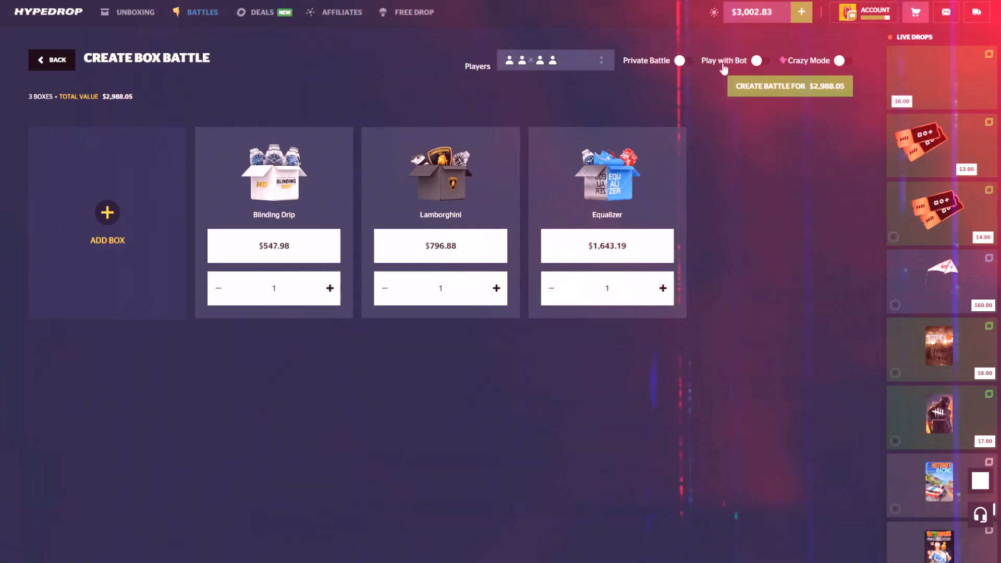
pyautogui.click(791, 85)
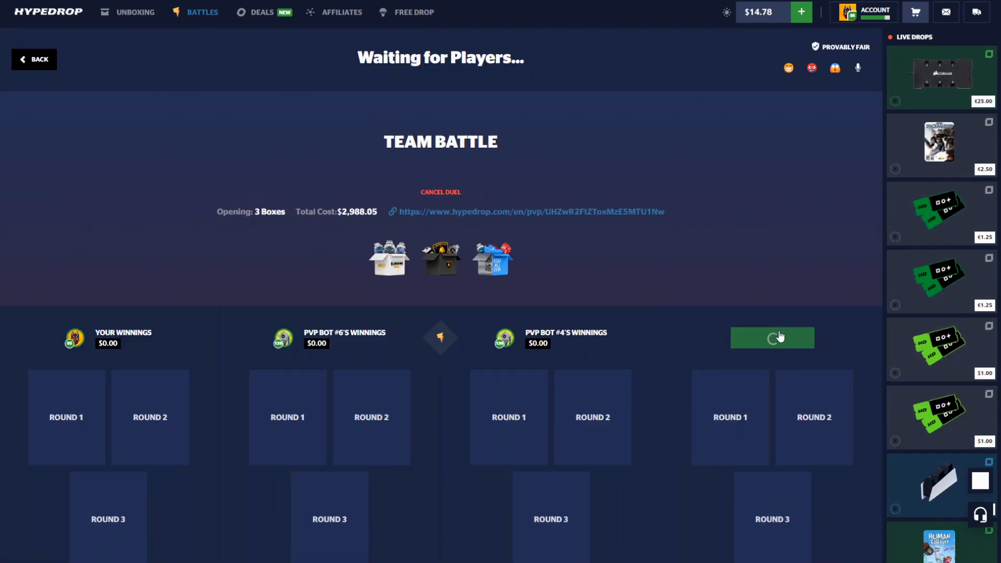
pyautogui.click(773, 338)
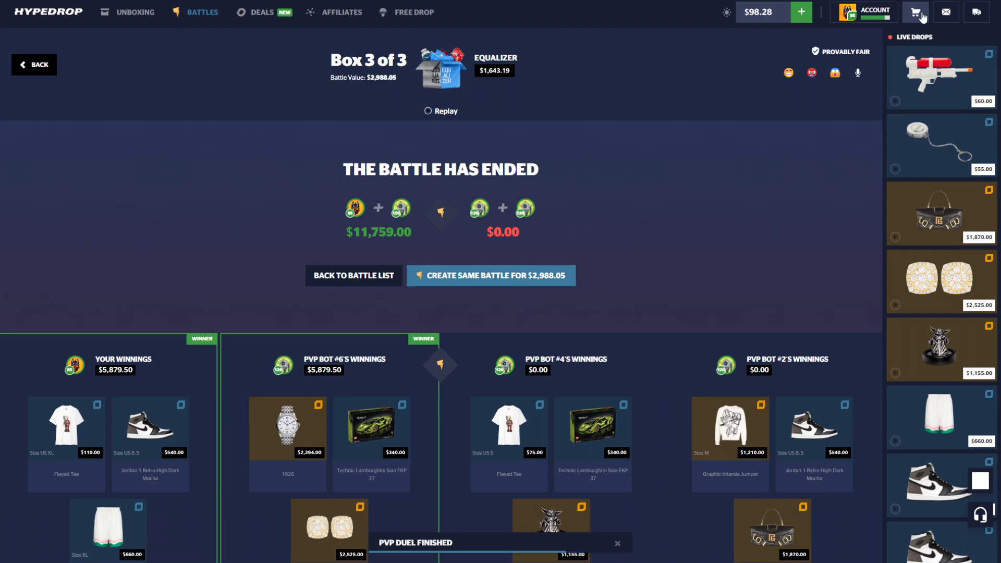
# Step: Select and sell the cart winnings, then roll a $600 Blade 15 deal at 18%
pyautogui.click(914, 12)
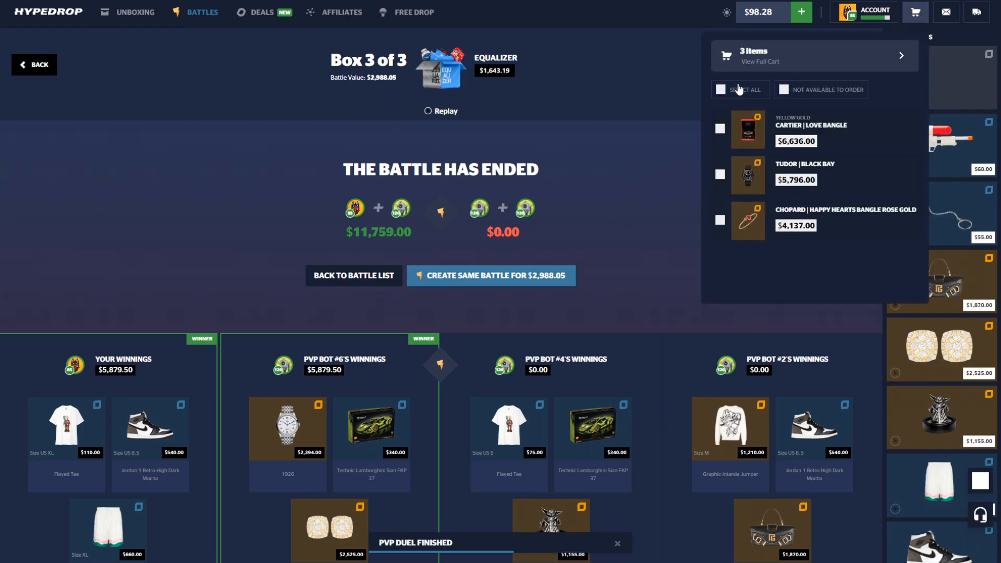
pyautogui.click(721, 90)
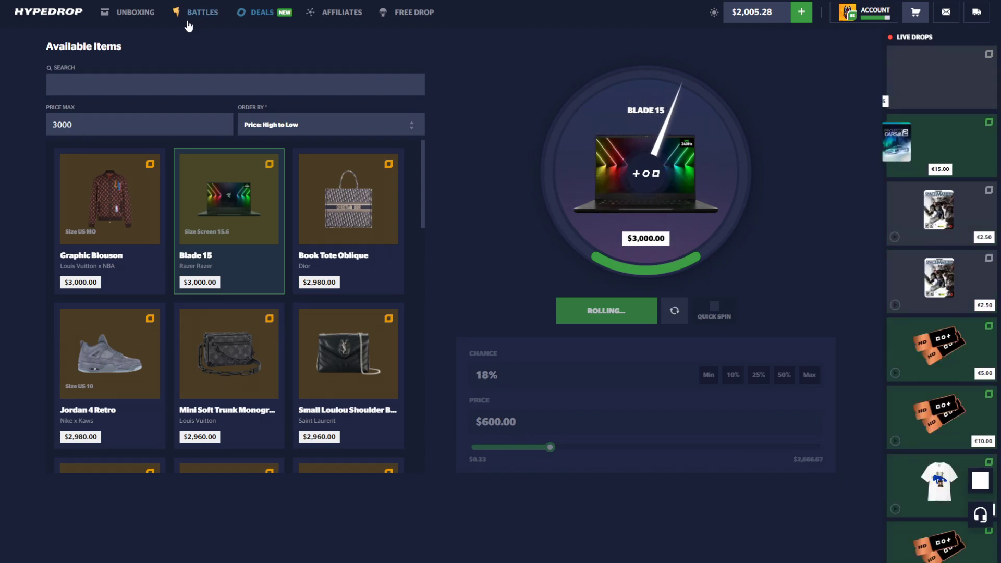
# Step: Play a $1,994.04 Dice, Rich Influencer and Lamborghini battle with bots, winning nothing
pyautogui.click(202, 12)
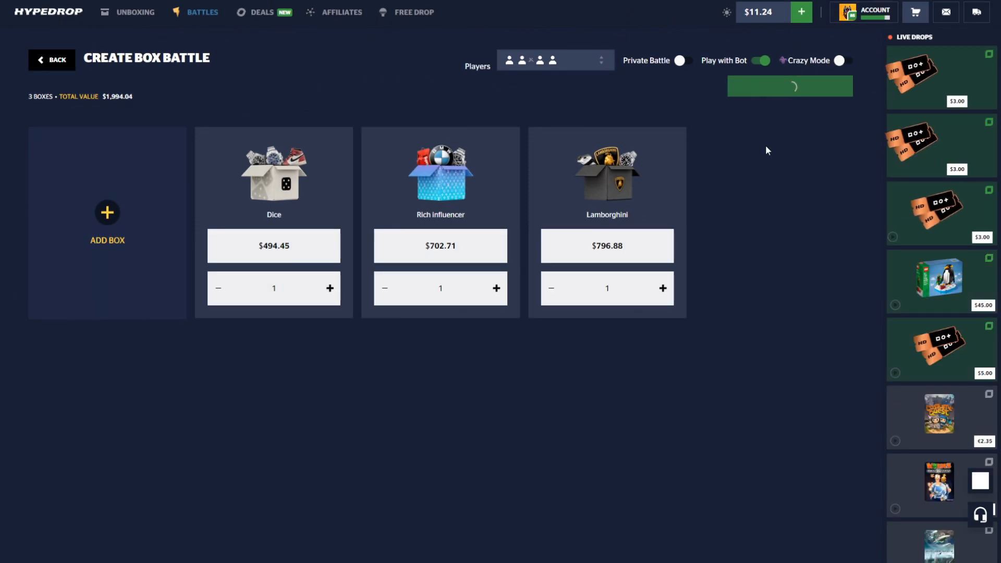
pyautogui.click(790, 85)
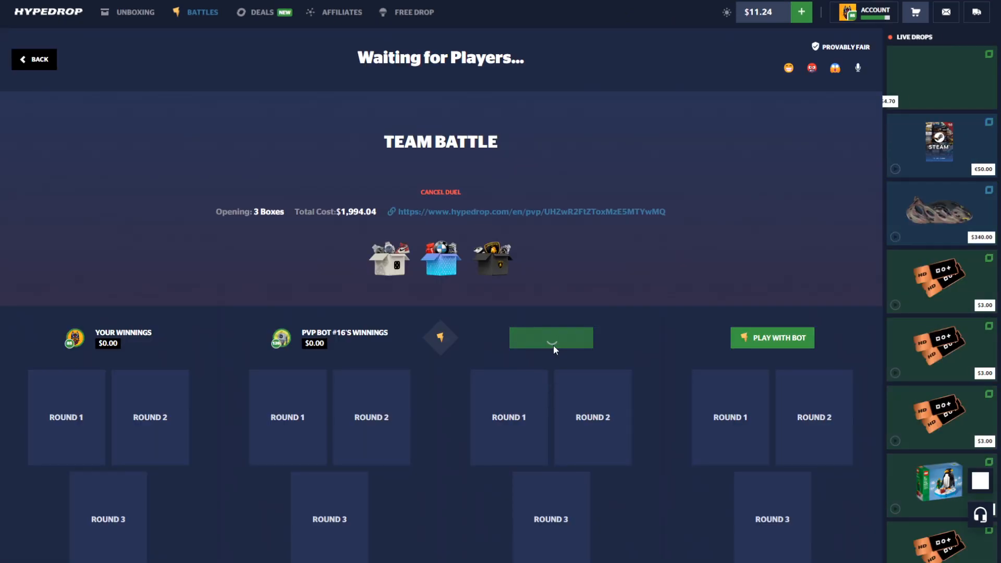
pyautogui.click(551, 338)
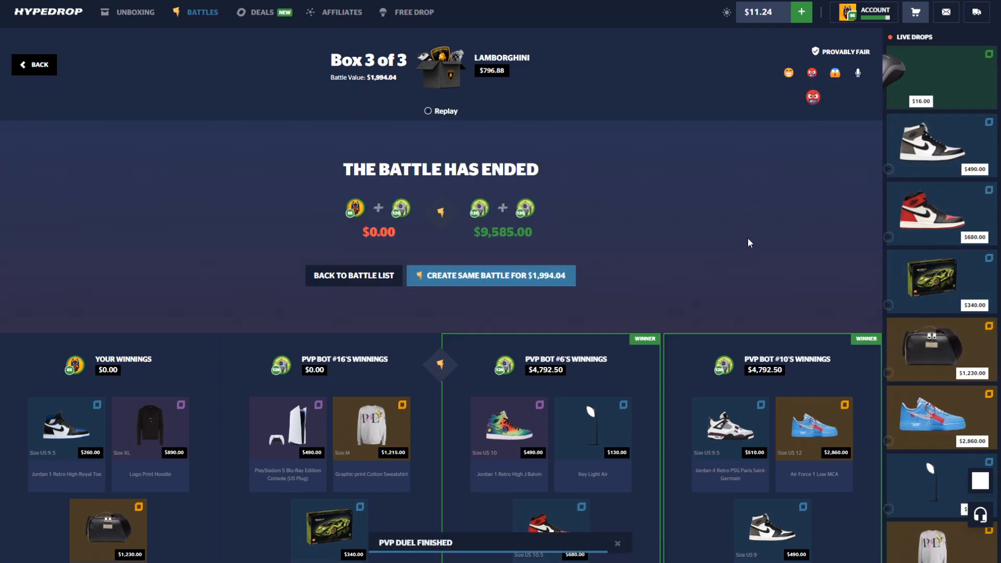
# Step: Check the cart, then play a $1,548.81 WatchGamesTV three-box battle with bots, winning $2,848.20
pyautogui.click(914, 11)
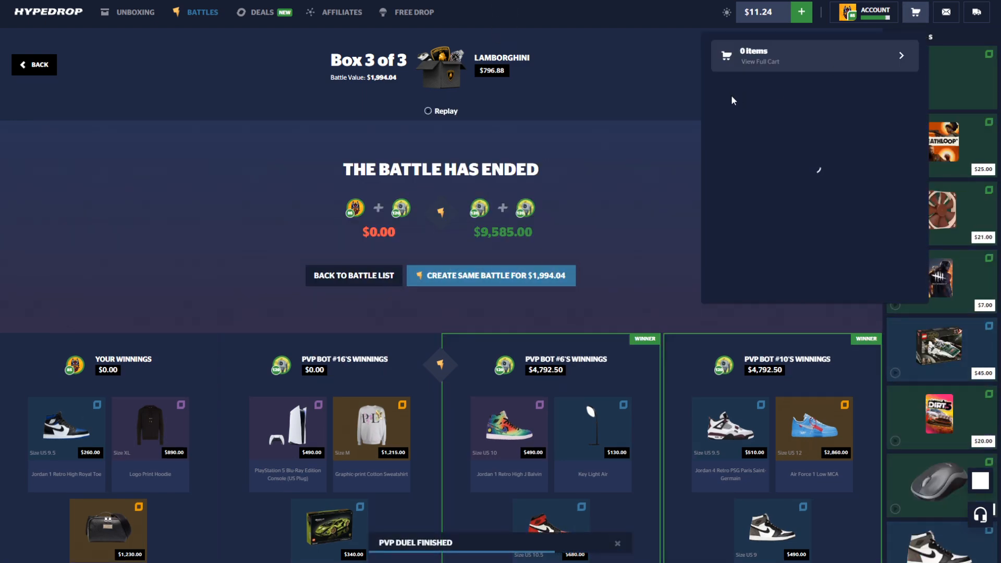
pyautogui.click(496, 276)
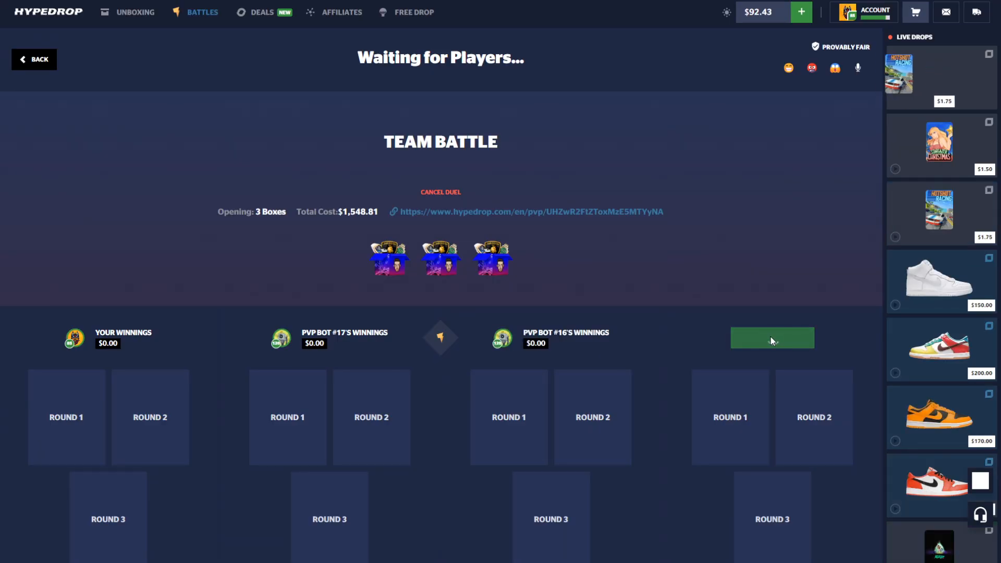
pyautogui.click(772, 338)
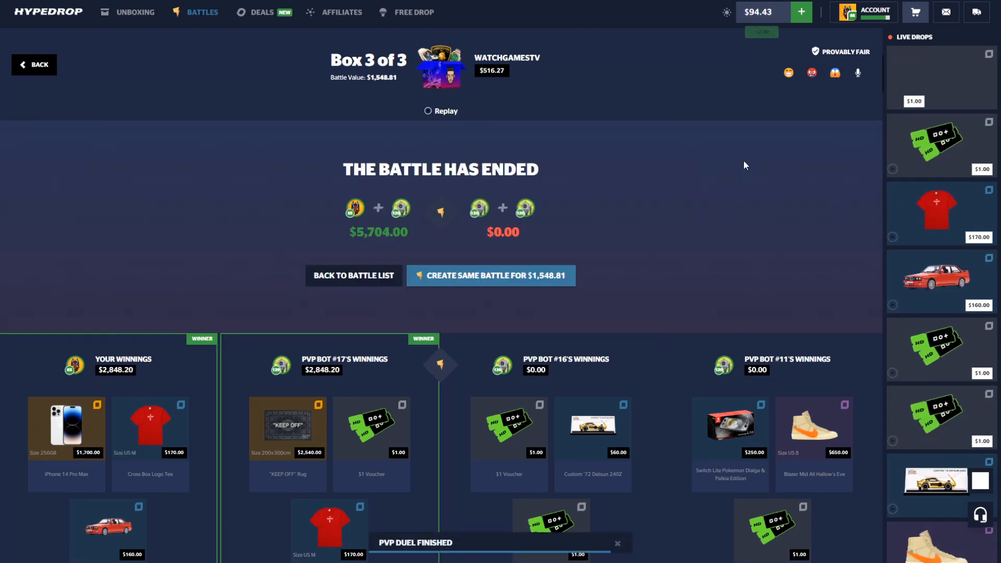
# Step: Spin a $944 Blade 15 deal at 28.32%, leaving $2,000.43, and return to Battles
pyautogui.click(262, 12)
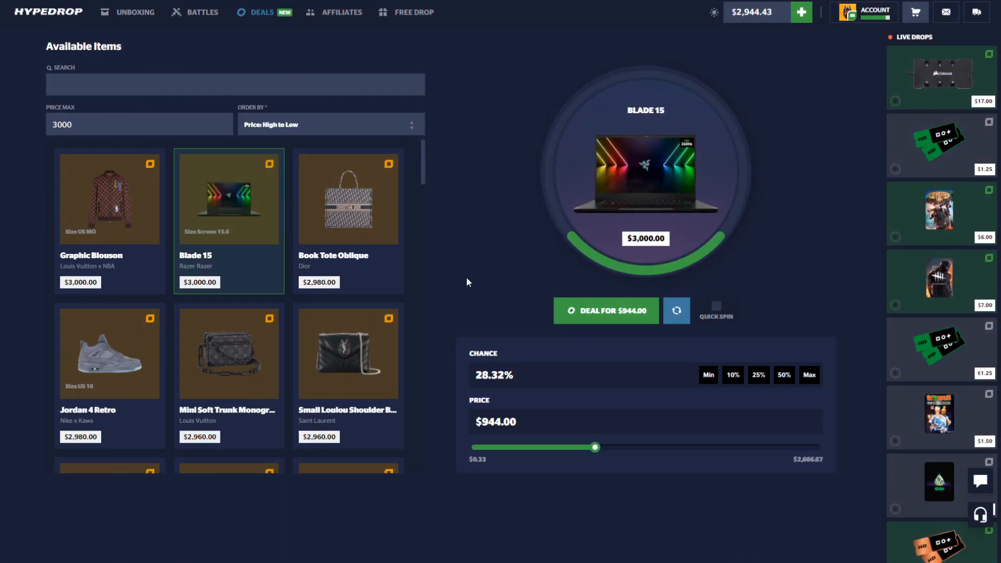
pyautogui.click(605, 311)
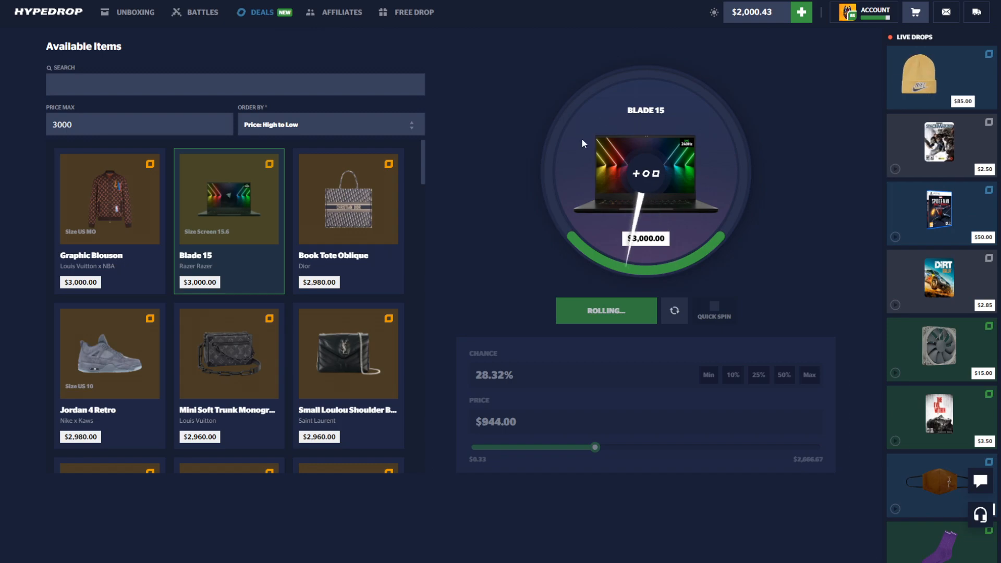
pyautogui.click(202, 12)
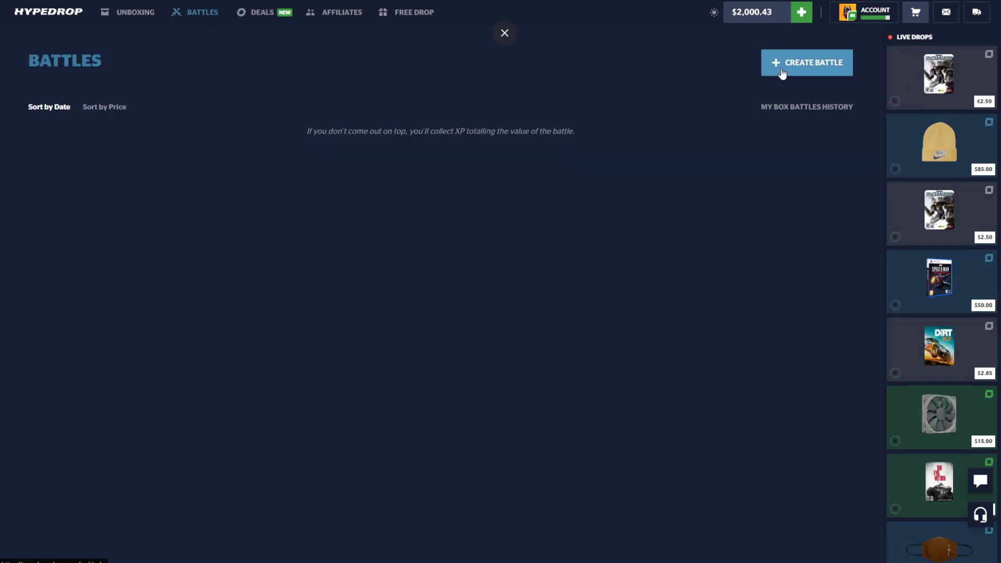
# Step: Play a one-box Equalizer battle with bots, pulling $470 sneakers, and go back to the list
pyautogui.click(807, 62)
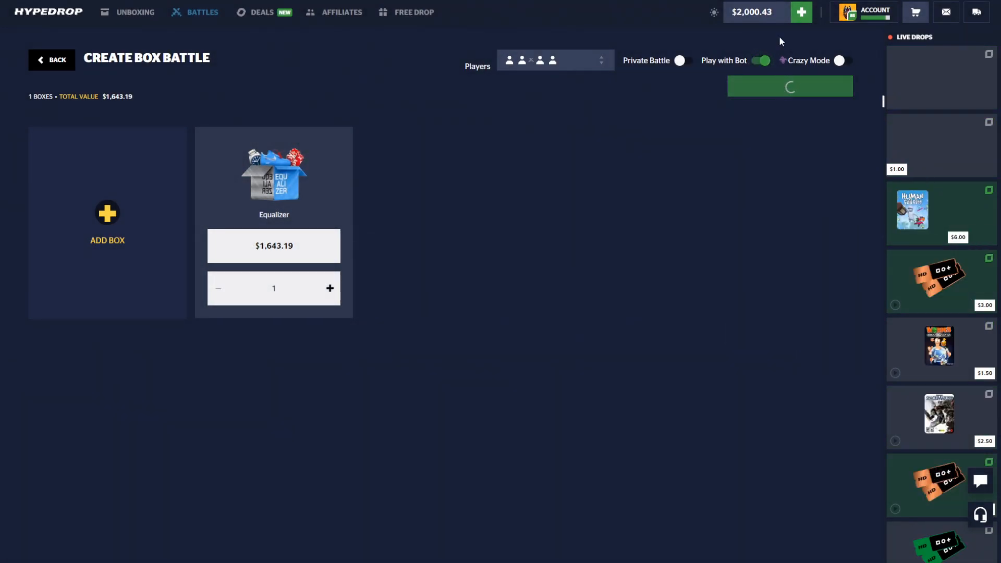
pyautogui.click(790, 86)
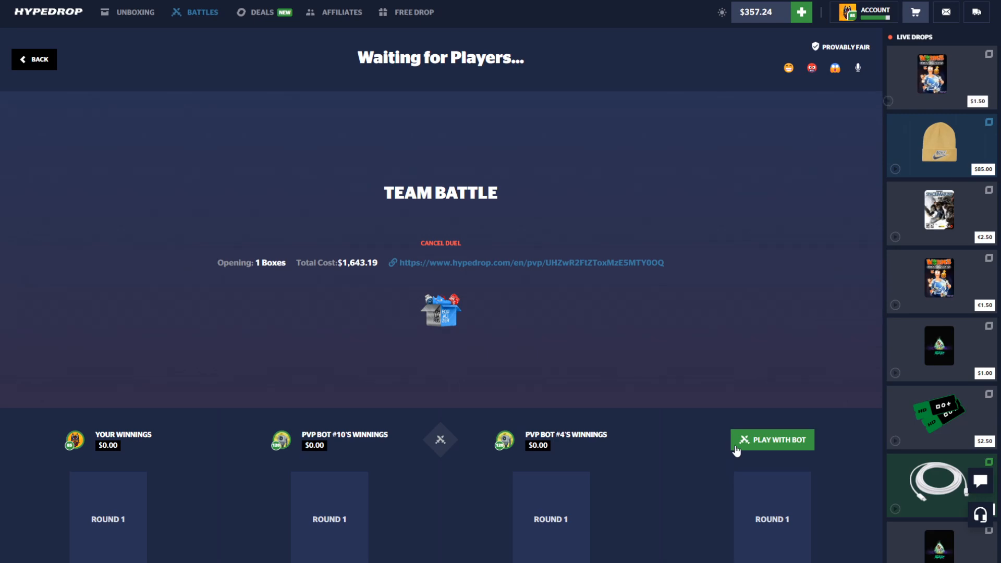
pyautogui.click(772, 439)
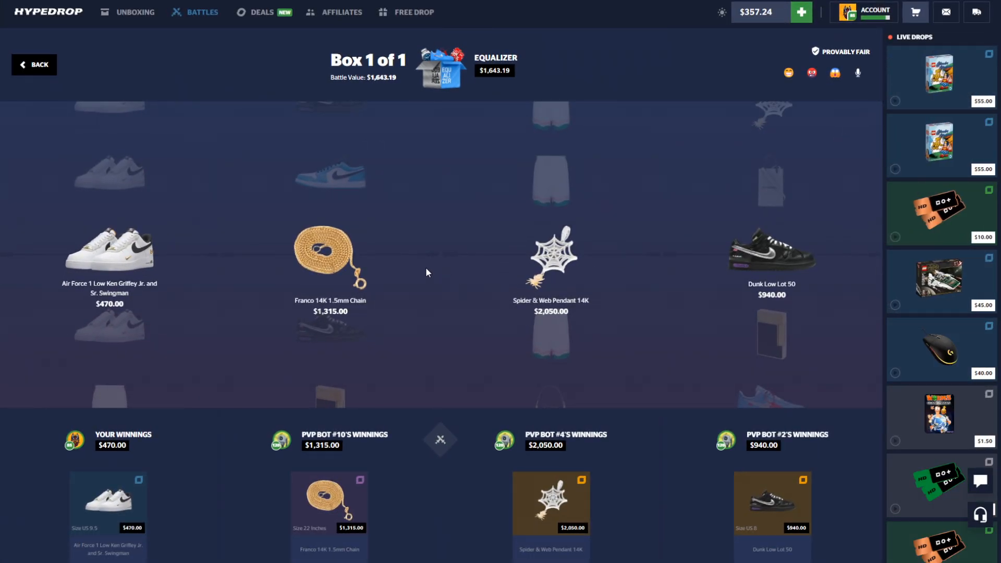
pyautogui.click(202, 12)
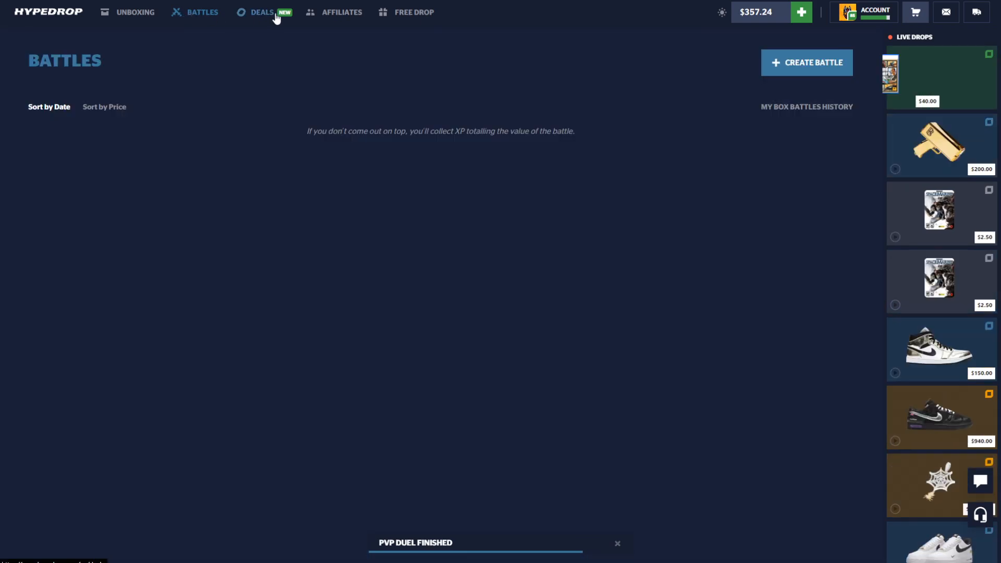
# Step: Stake the last $357.24 on a Blade 15 deal and view the two cart items worth $12,432
pyautogui.click(262, 12)
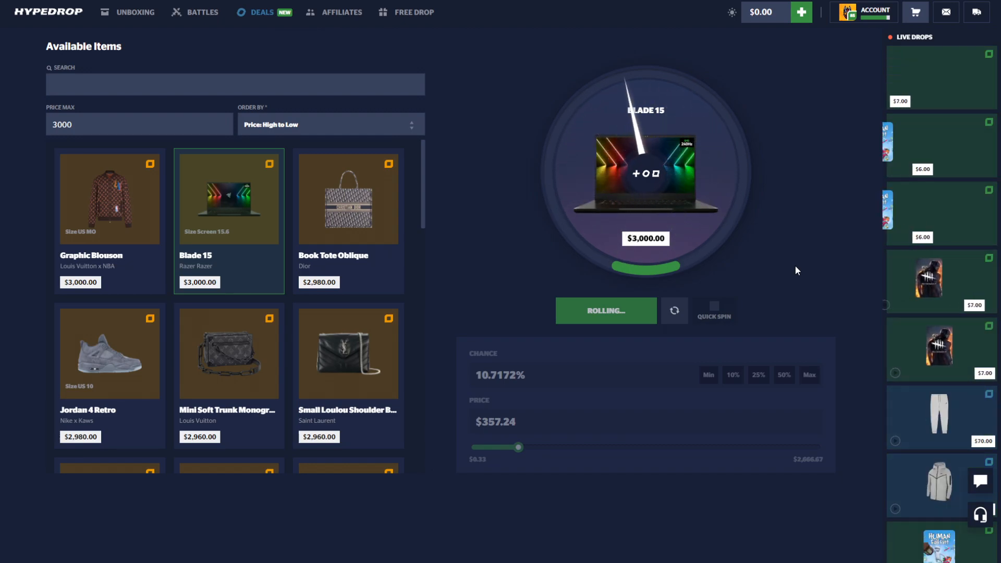
pyautogui.click(915, 11)
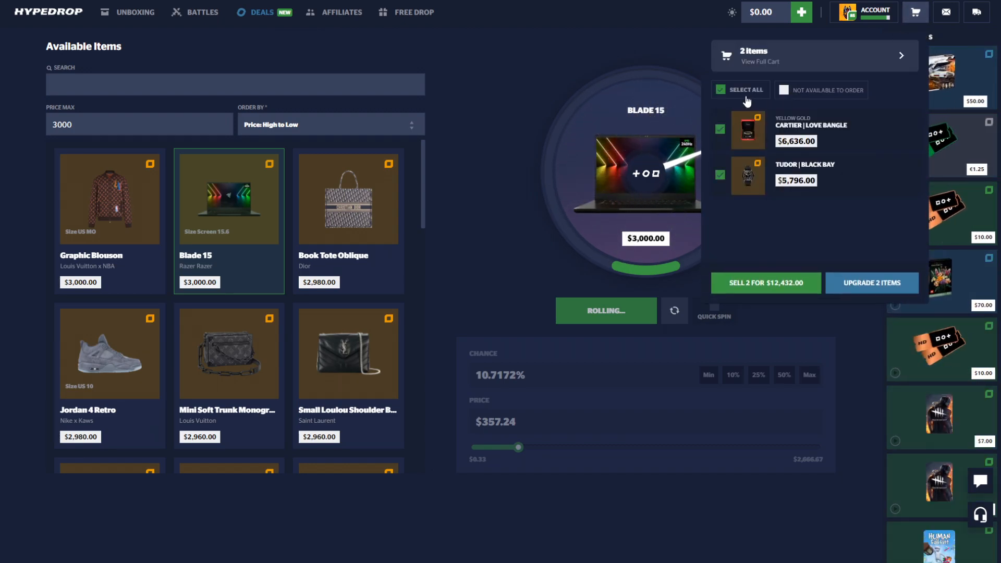